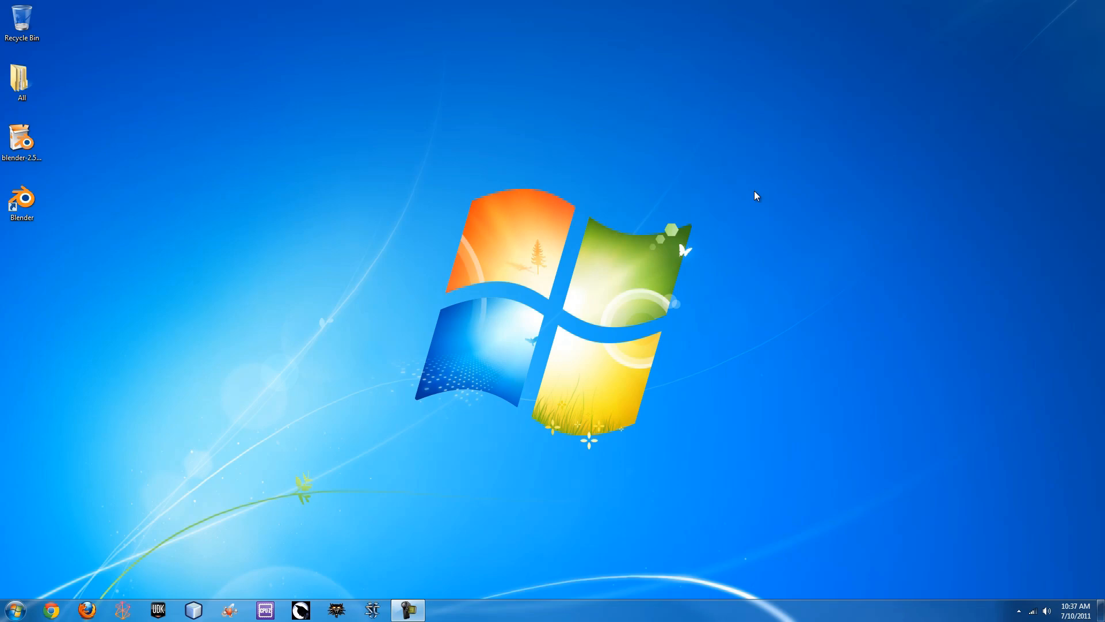
pyautogui.moveTo(434, 300)
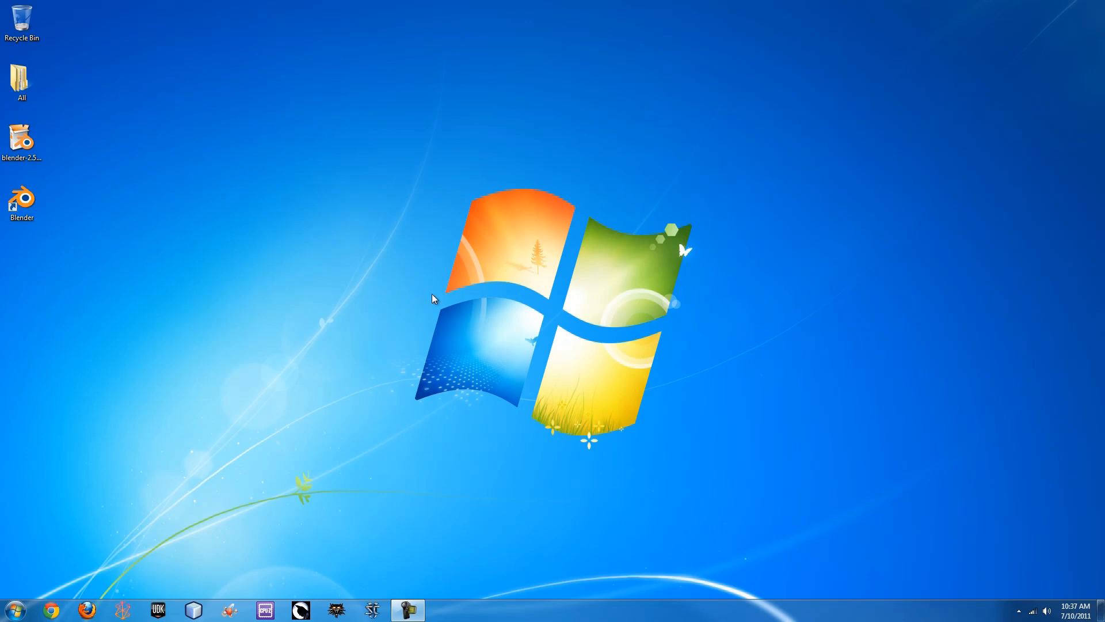
pyautogui.moveTo(50, 608)
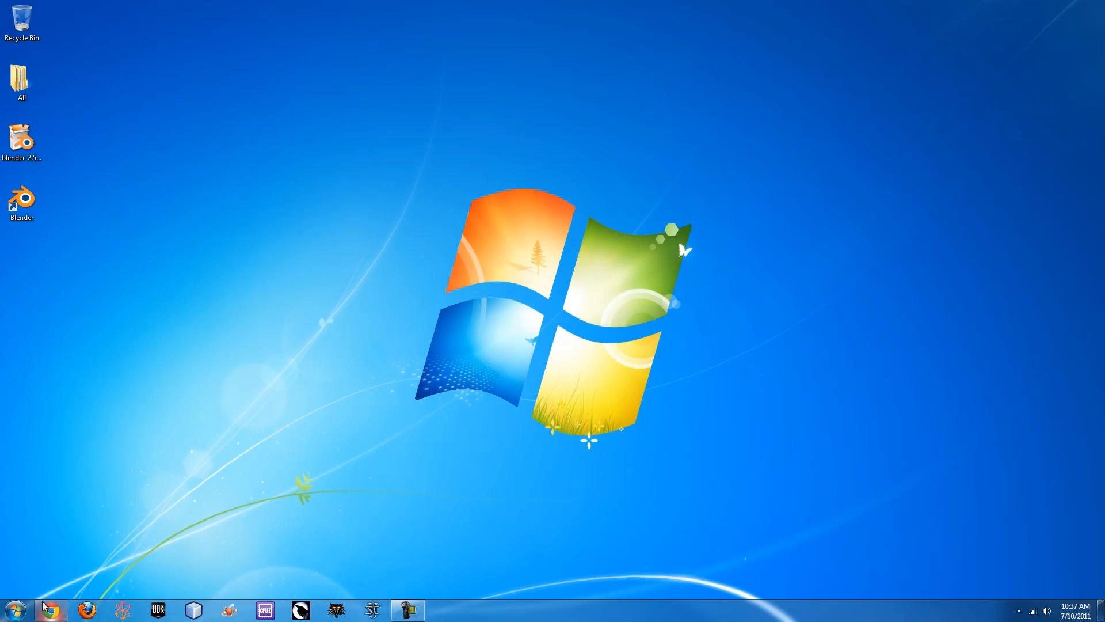
# - Launch the web browser to search Google Images for knife references
pyautogui.click(49, 610)
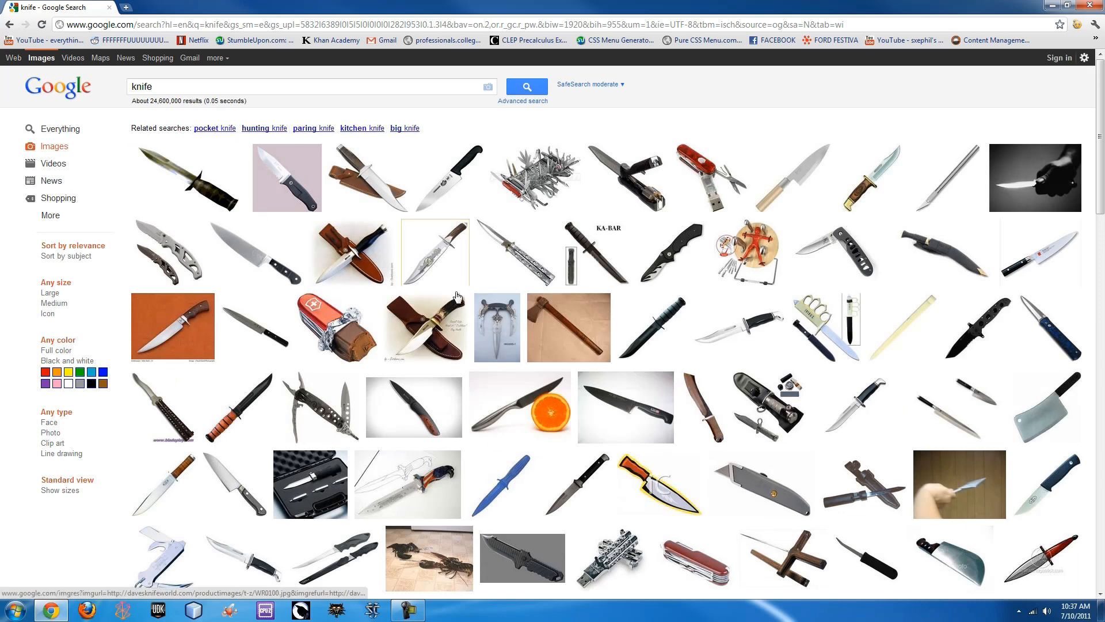
pyautogui.moveTo(508, 265)
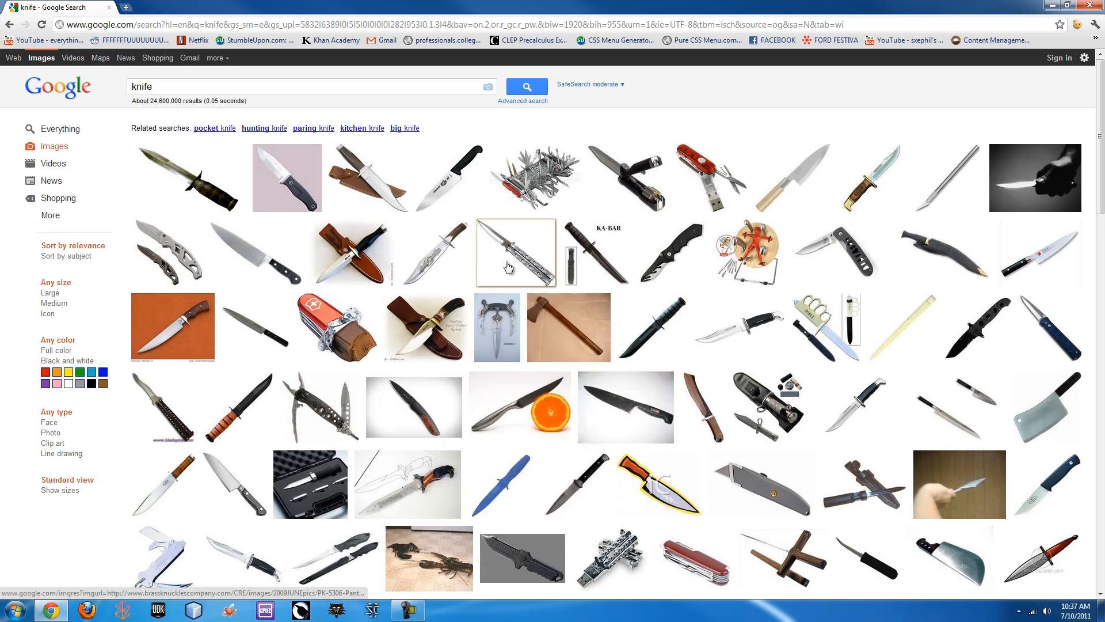
pyautogui.moveTo(671, 252)
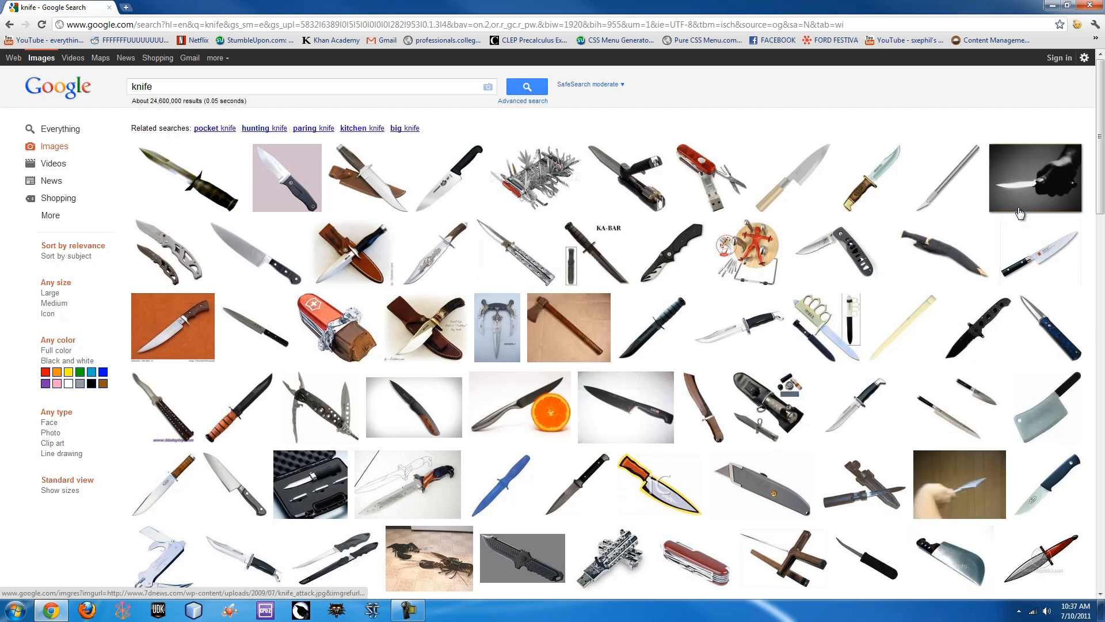
pyautogui.moveTo(315, 188)
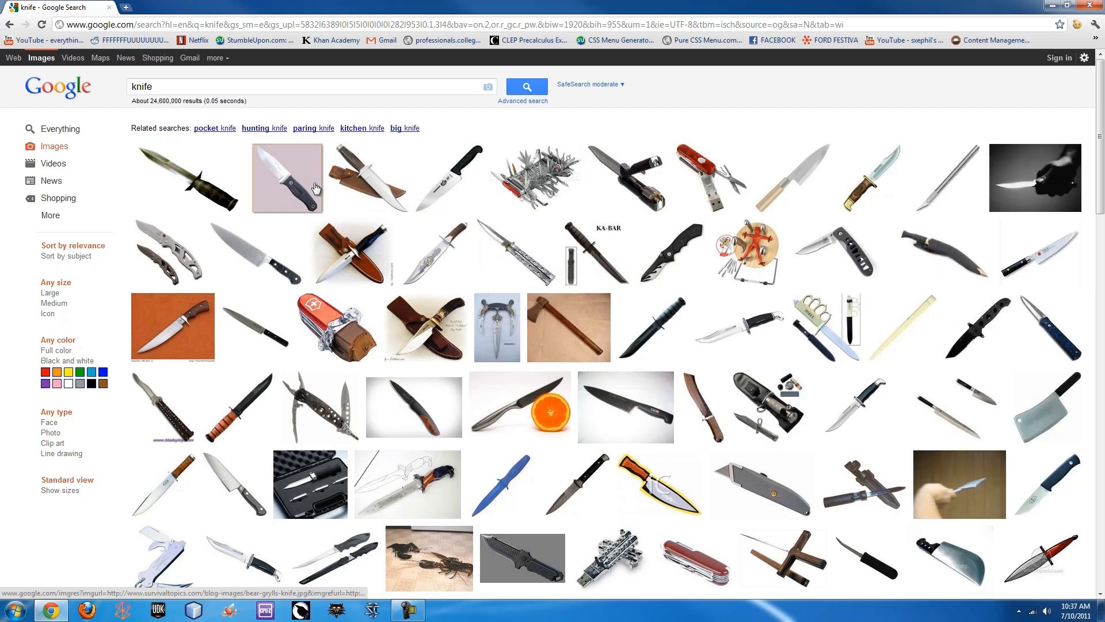
pyautogui.moveTo(288, 177)
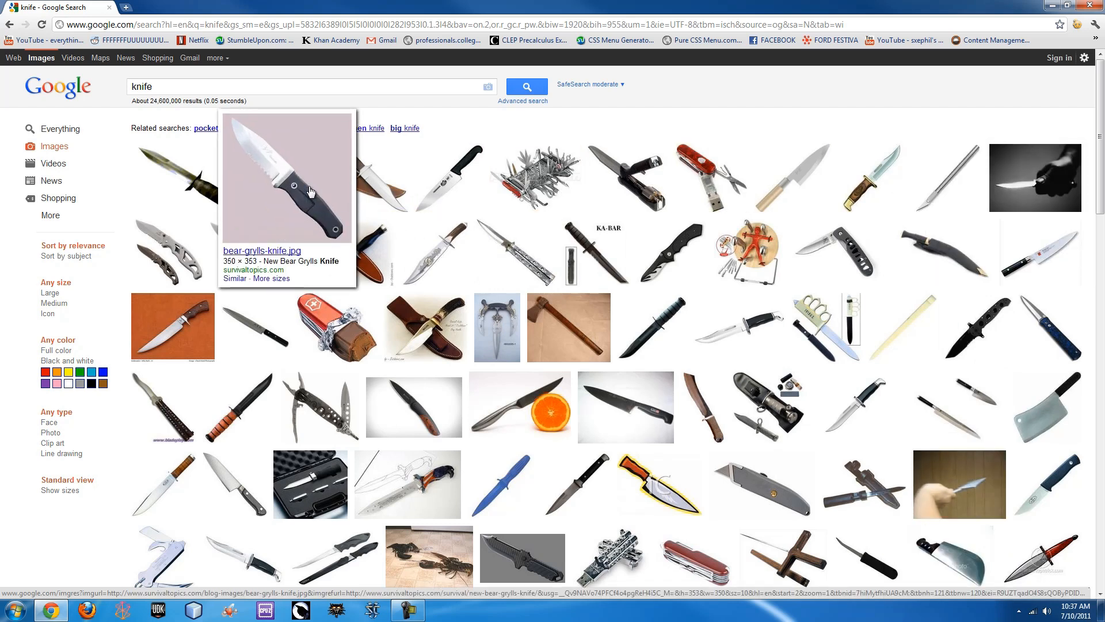
# - Save the Bear Grylls knife photo from its hosting page to the Desktop as a JPEG
pyautogui.click(285, 177)
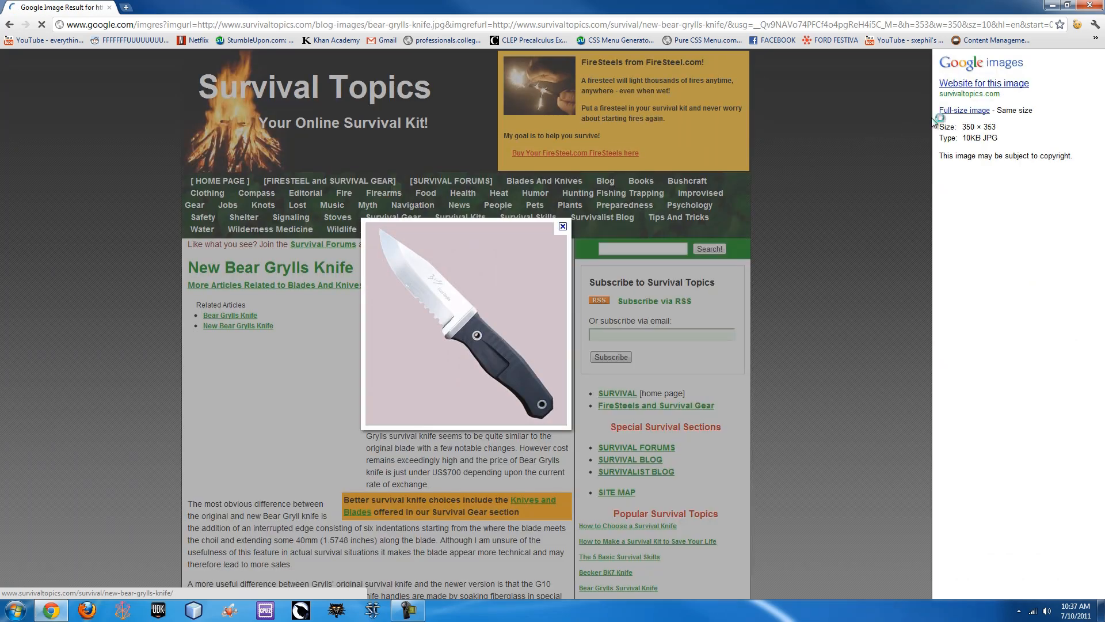
pyautogui.click(562, 227)
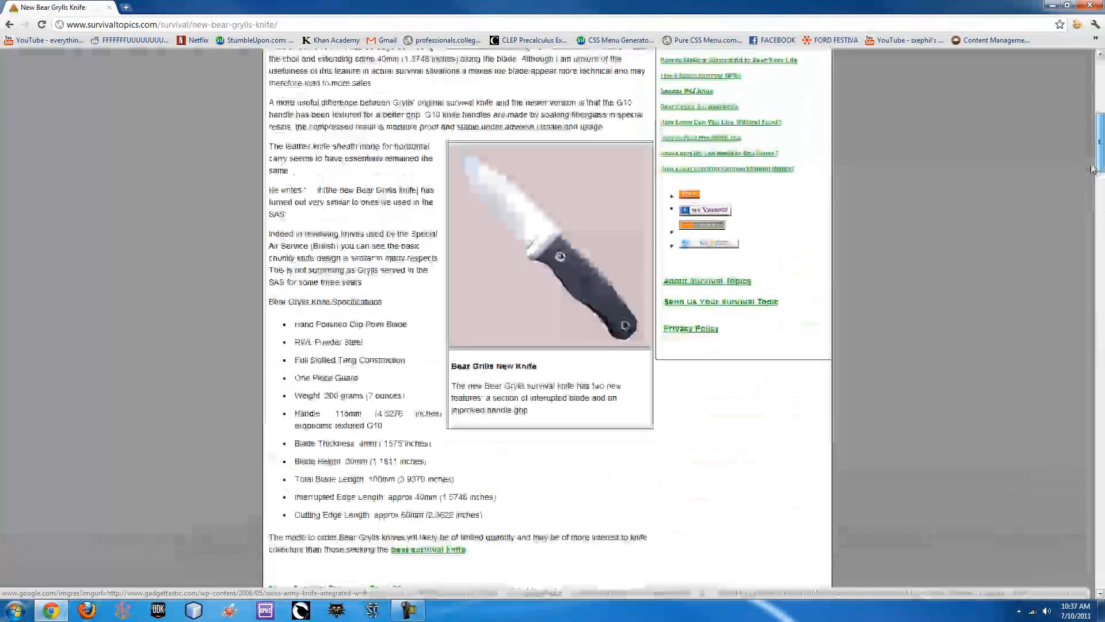
pyautogui.rightClick(551, 268)
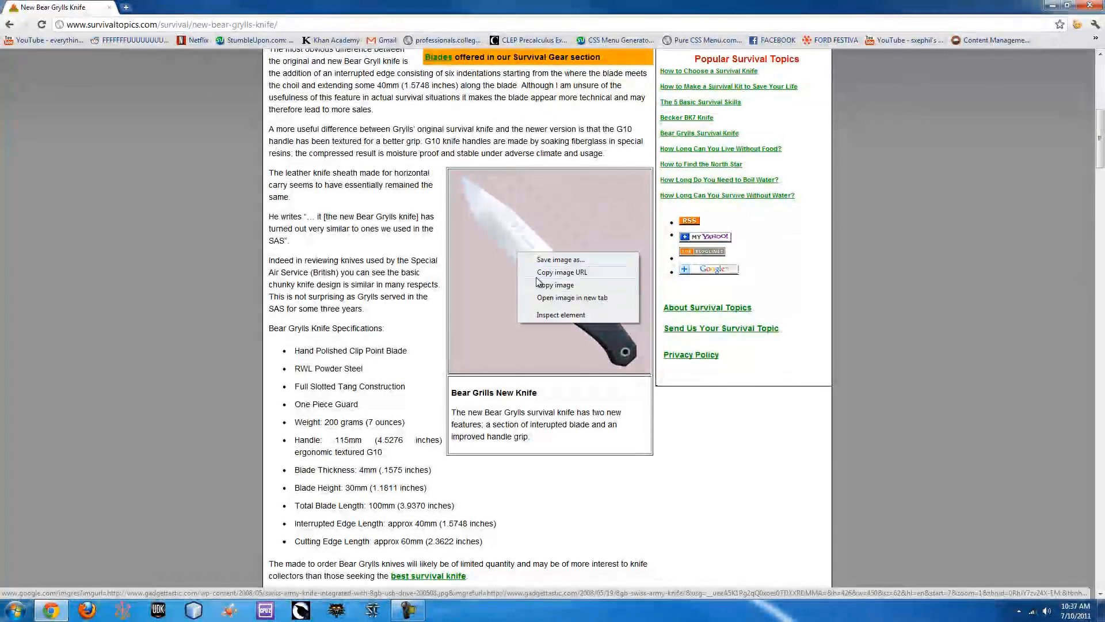
pyautogui.click(560, 259)
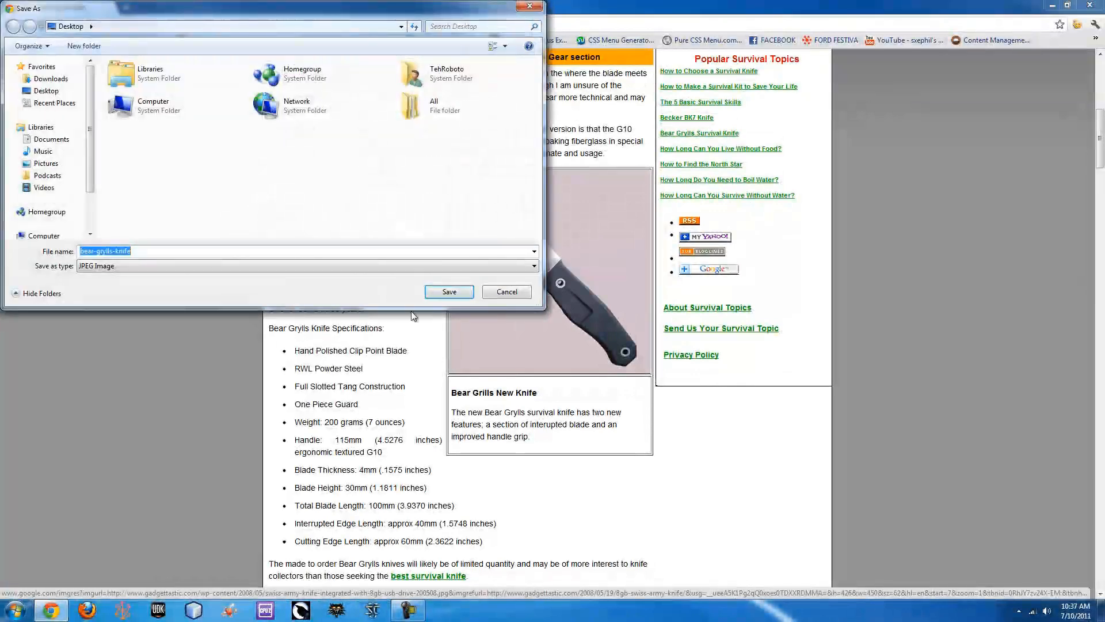
pyautogui.click(447, 291)
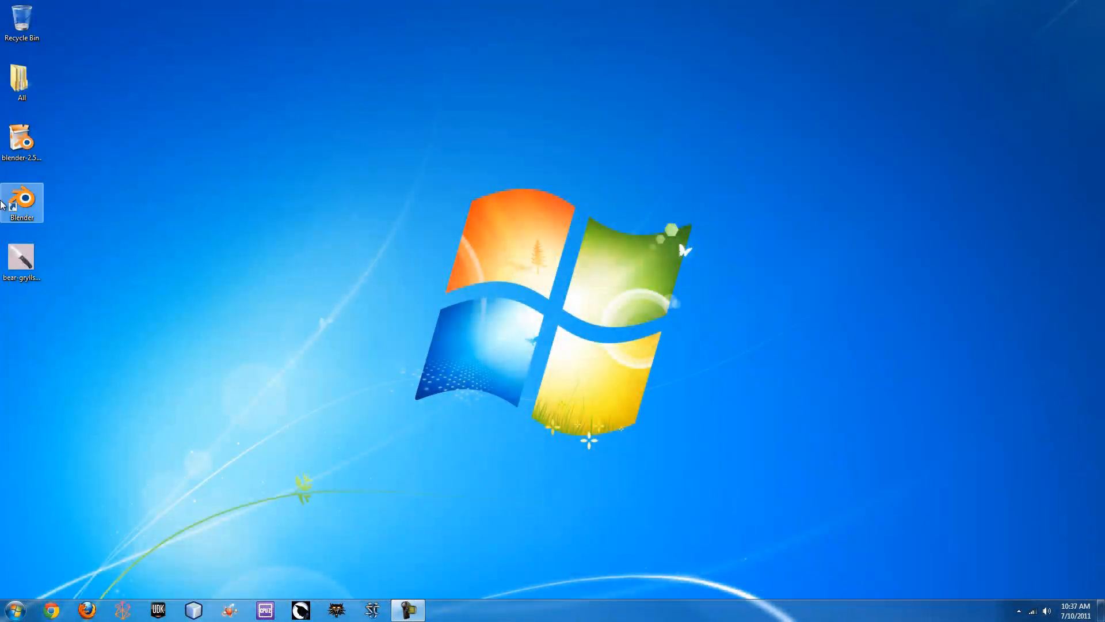
# - Launch Blender from the desktop shortcut into a fresh default scene
pyautogui.doubleClick(21, 203)
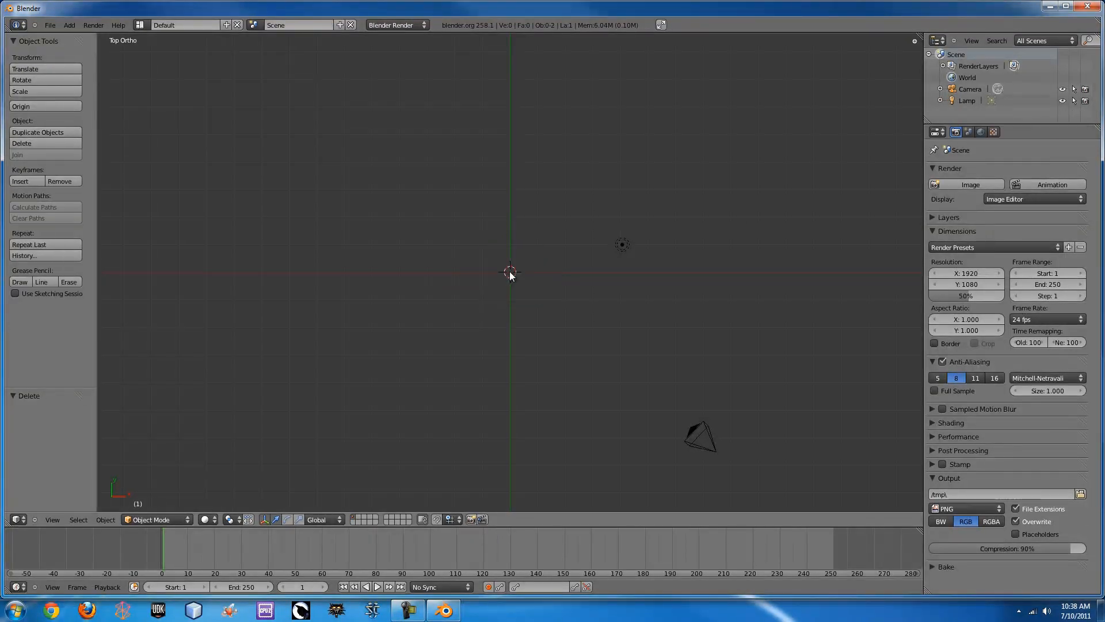
pyautogui.moveTo(343, 283)
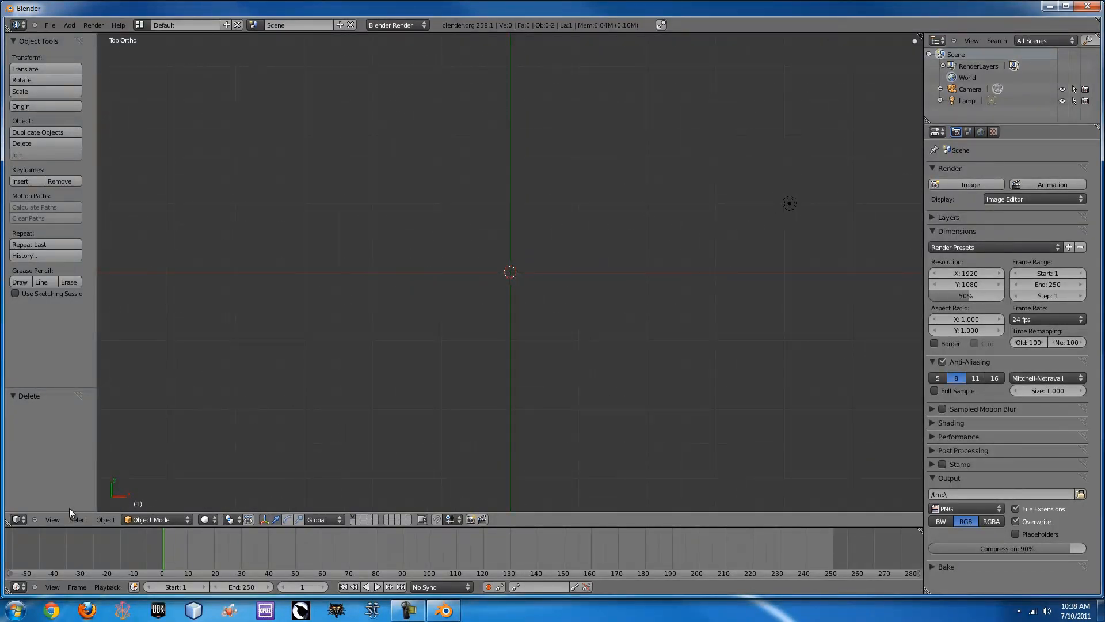
# - Add bear-grylls-knife.jpg from the Desktop as a background reference image in the view properties
pyautogui.click(52, 520)
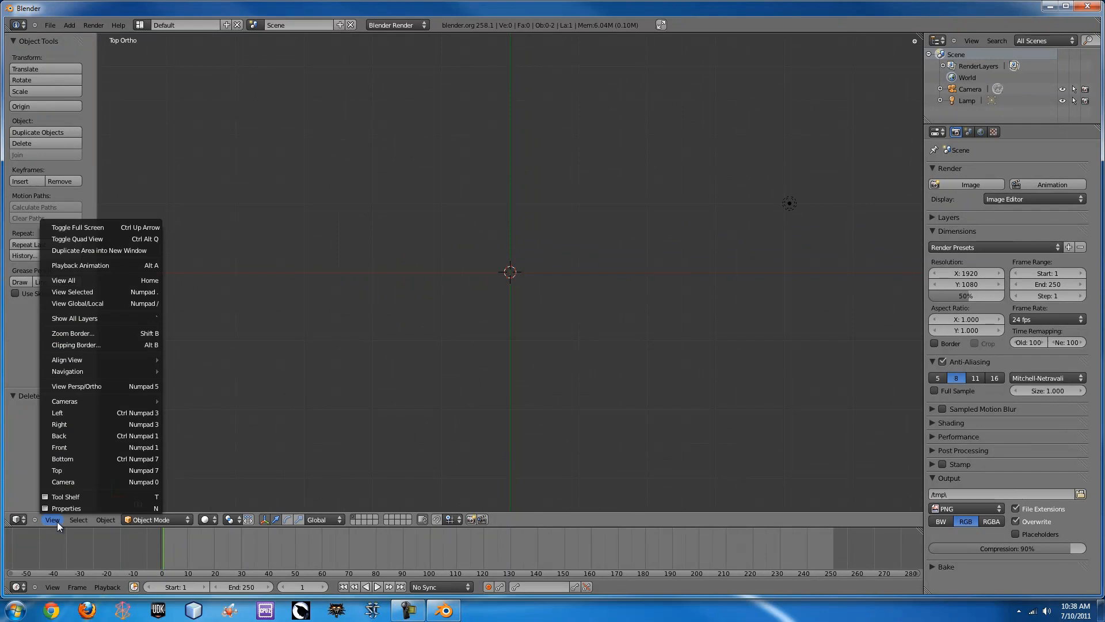
pyautogui.click(65, 507)
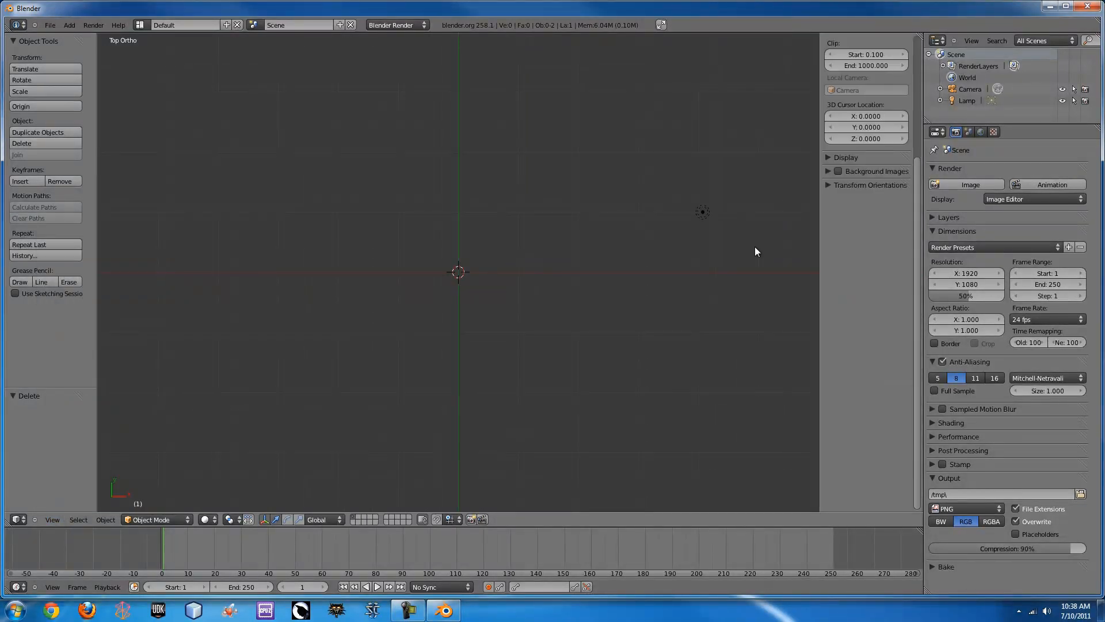
pyautogui.click(830, 170)
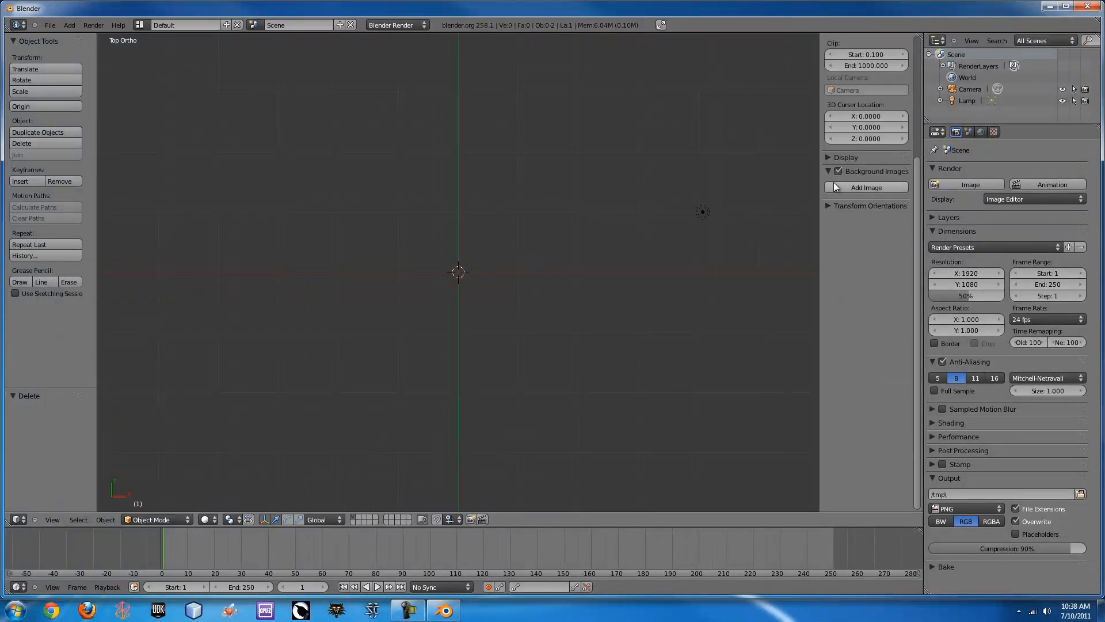
pyautogui.click(866, 187)
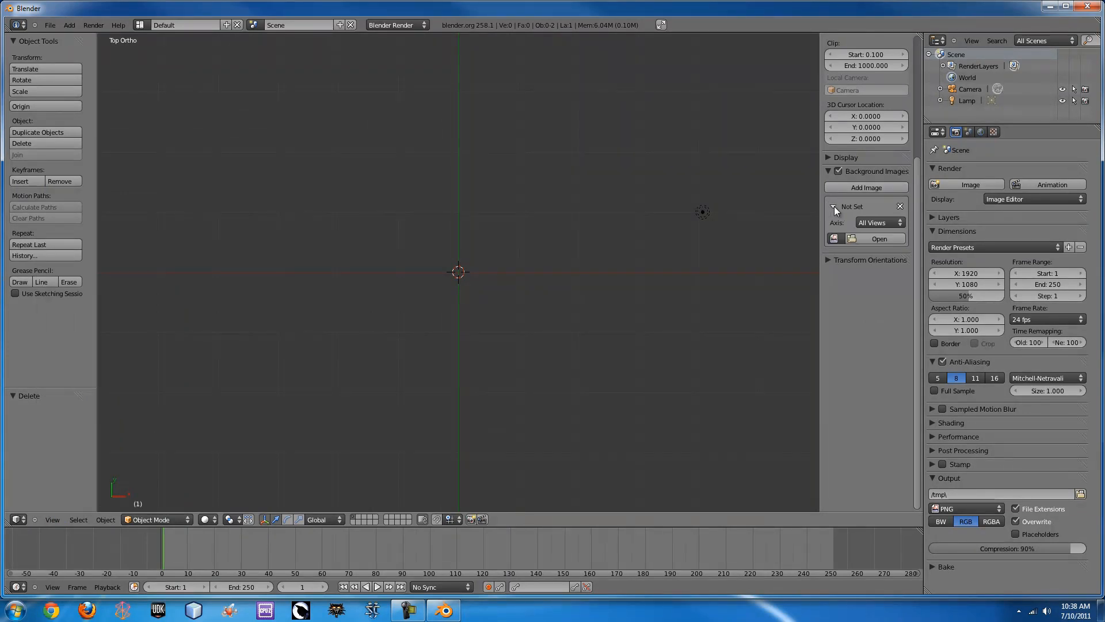
pyautogui.click(879, 238)
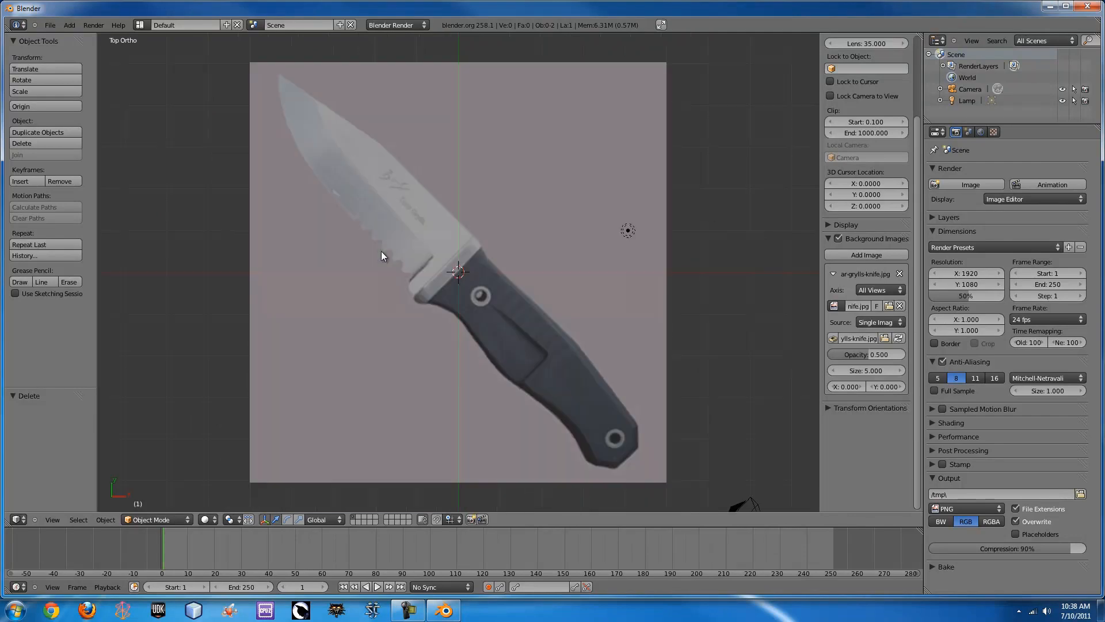
pyautogui.moveTo(422, 221)
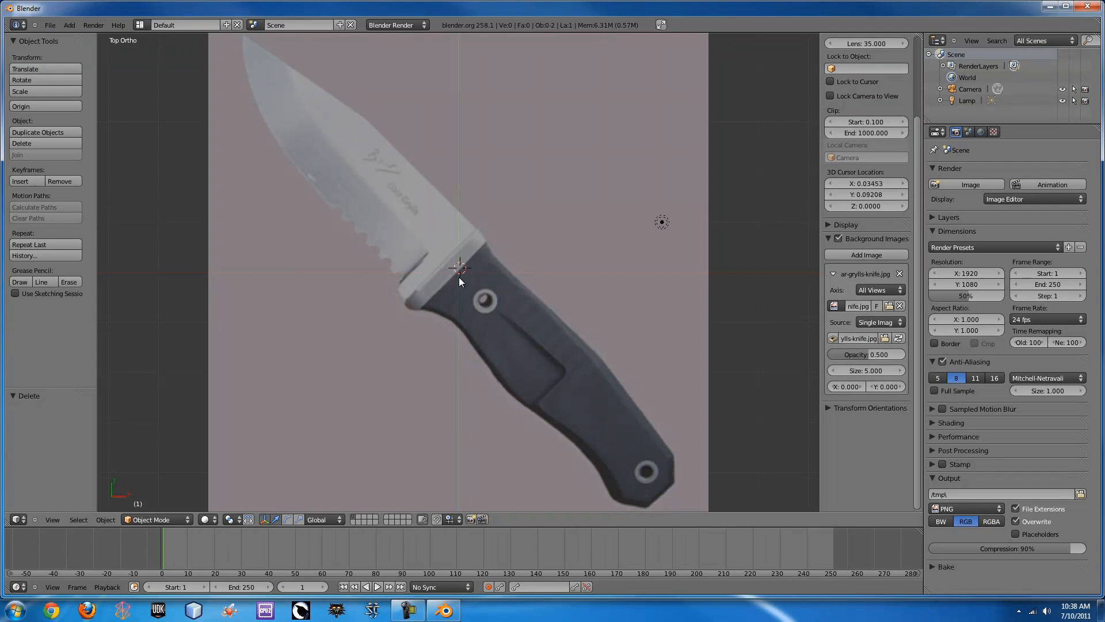
pyautogui.click(458, 271)
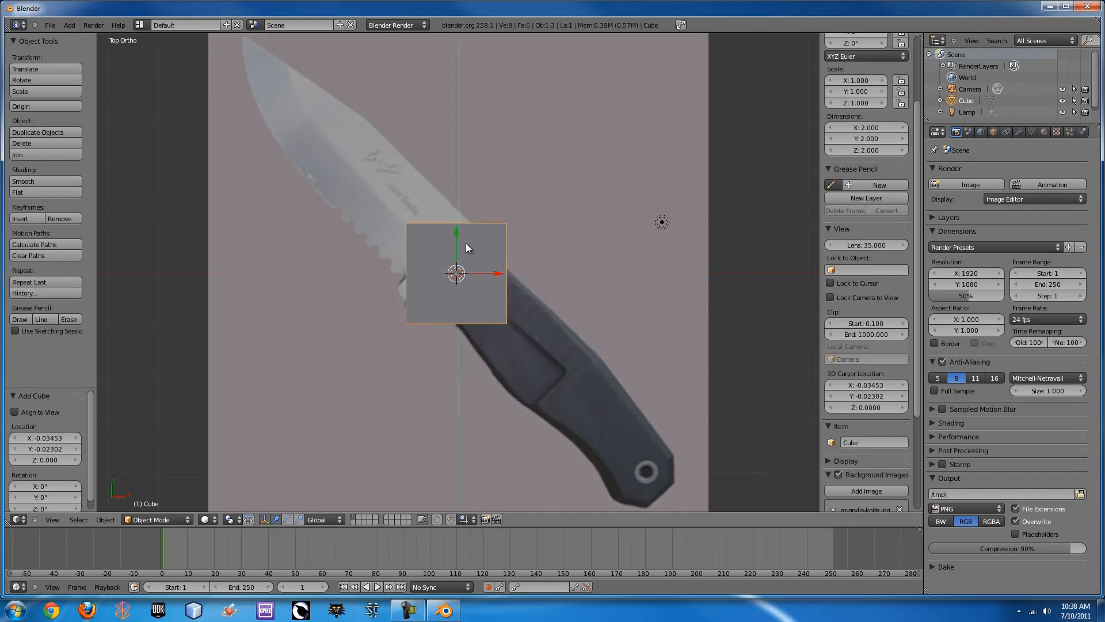
pyautogui.moveTo(486, 197)
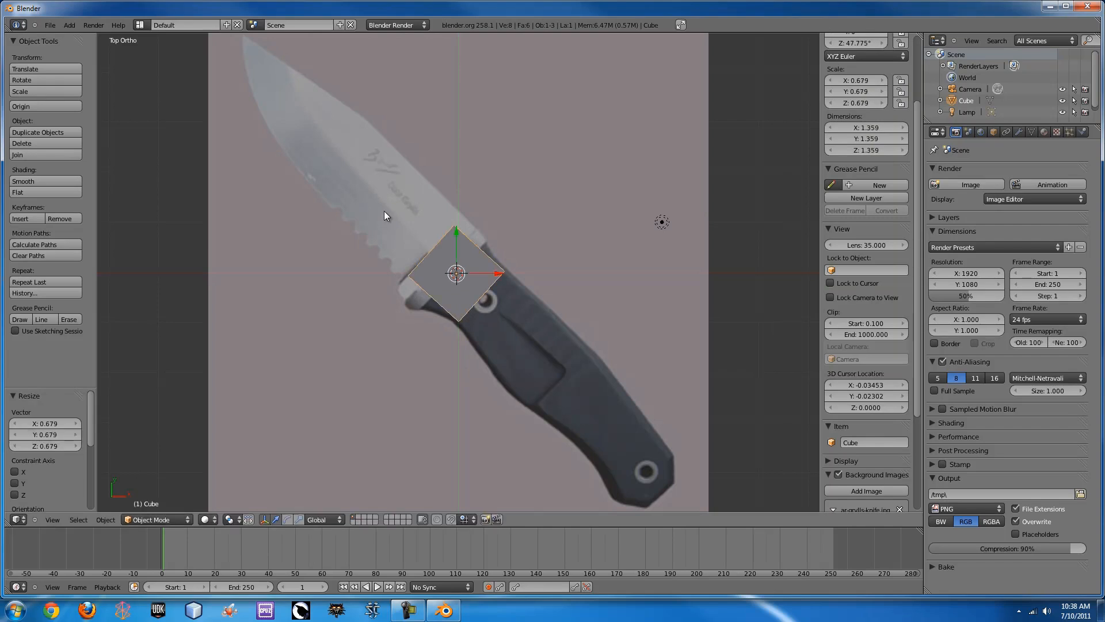
pyautogui.moveTo(381, 211)
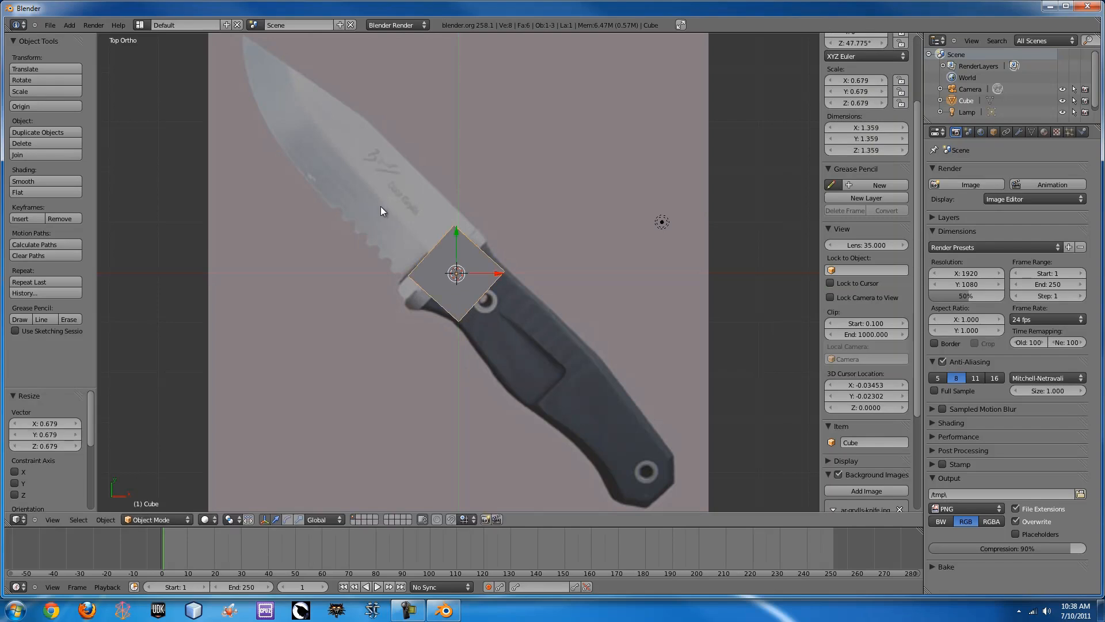
# - Scale the cube down to about 0.55 over the blade-handle junction
pyautogui.press('s')
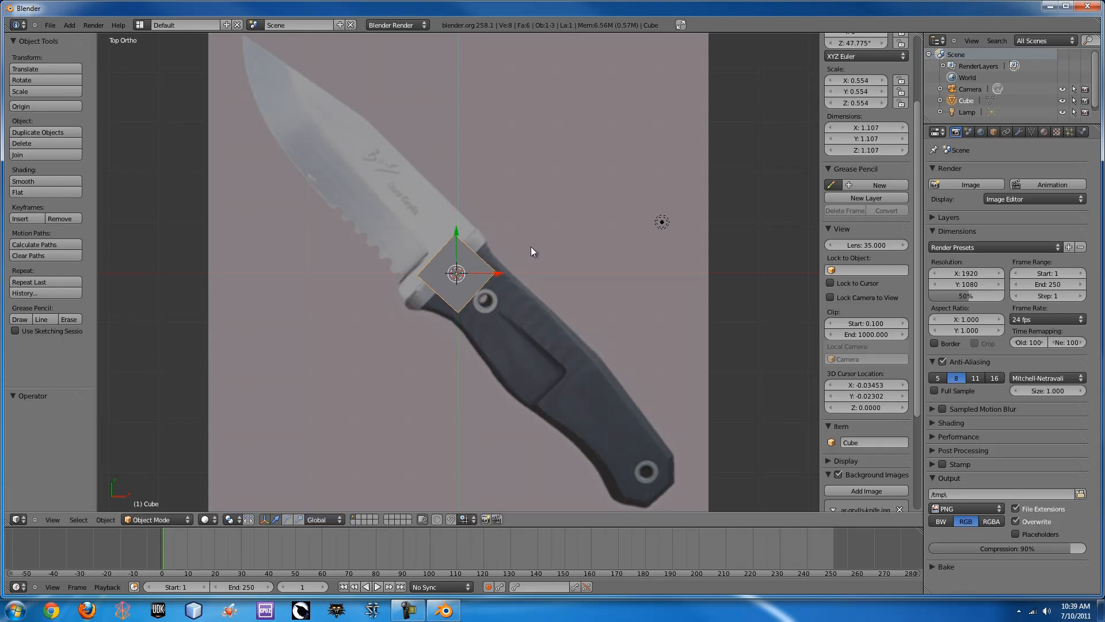
pyautogui.moveTo(494, 280)
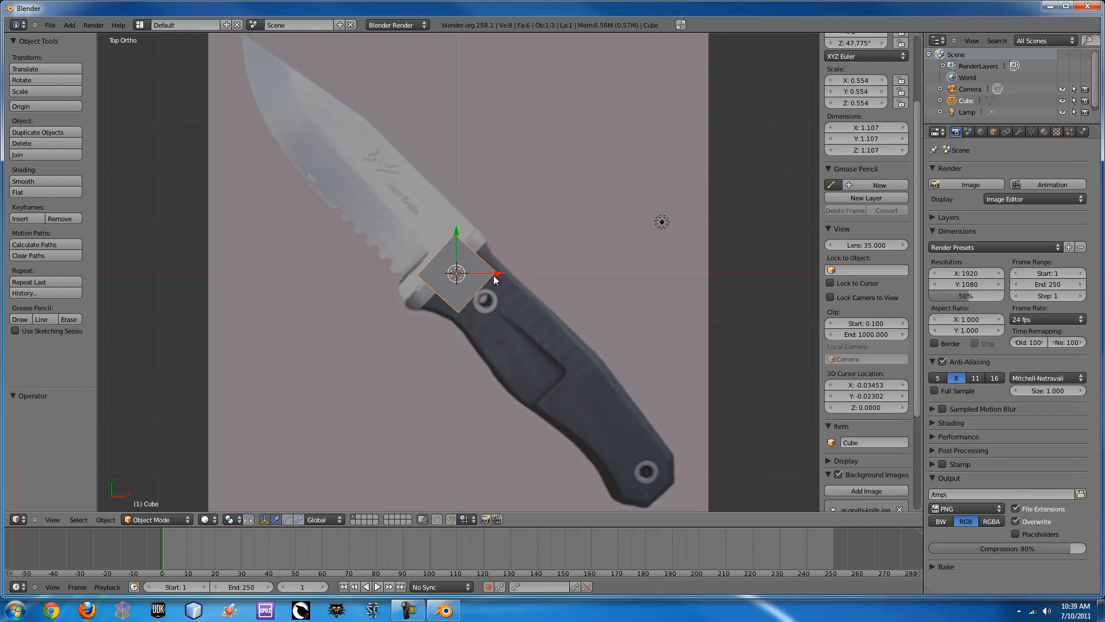
pyautogui.moveTo(445, 262)
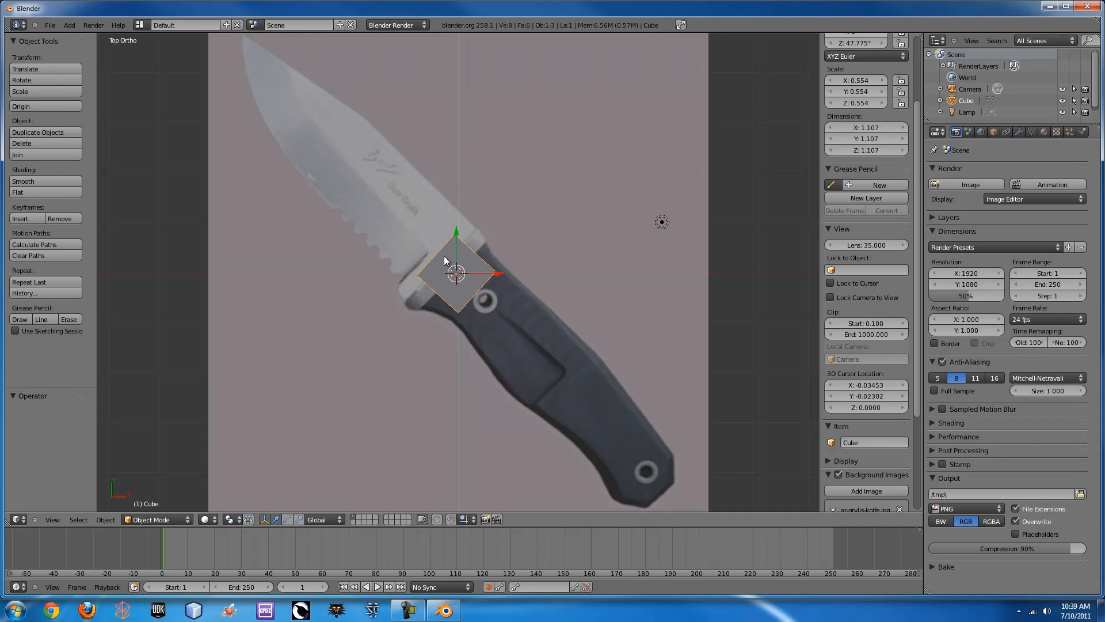
# - Edit the cube's vertices so its corners follow the guard outline in the reference
pyautogui.press('Tab')
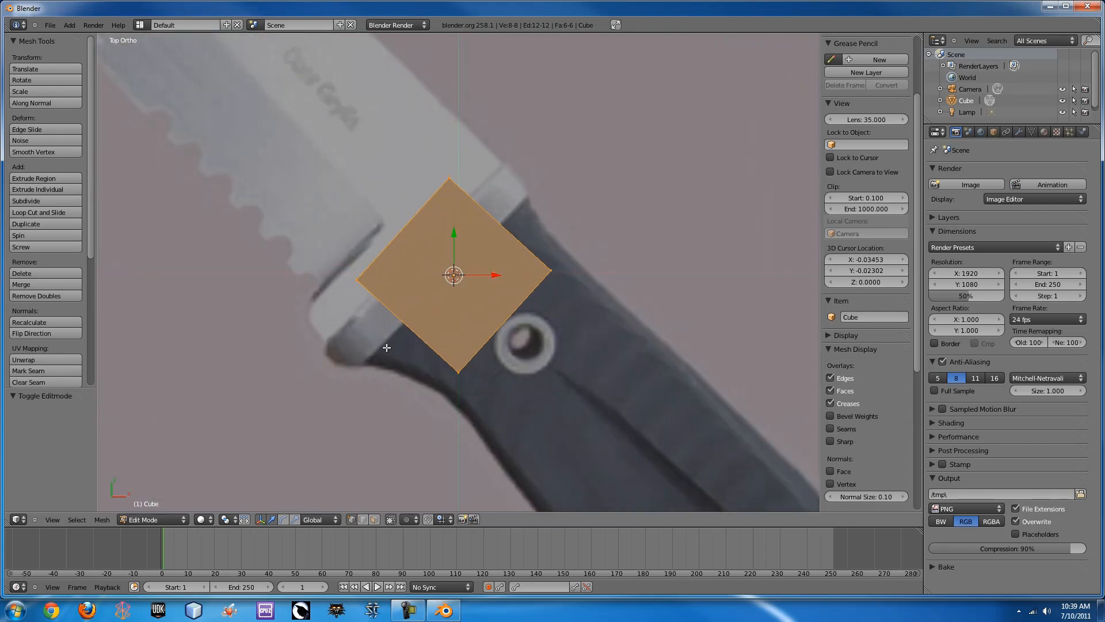
pyautogui.press('a')
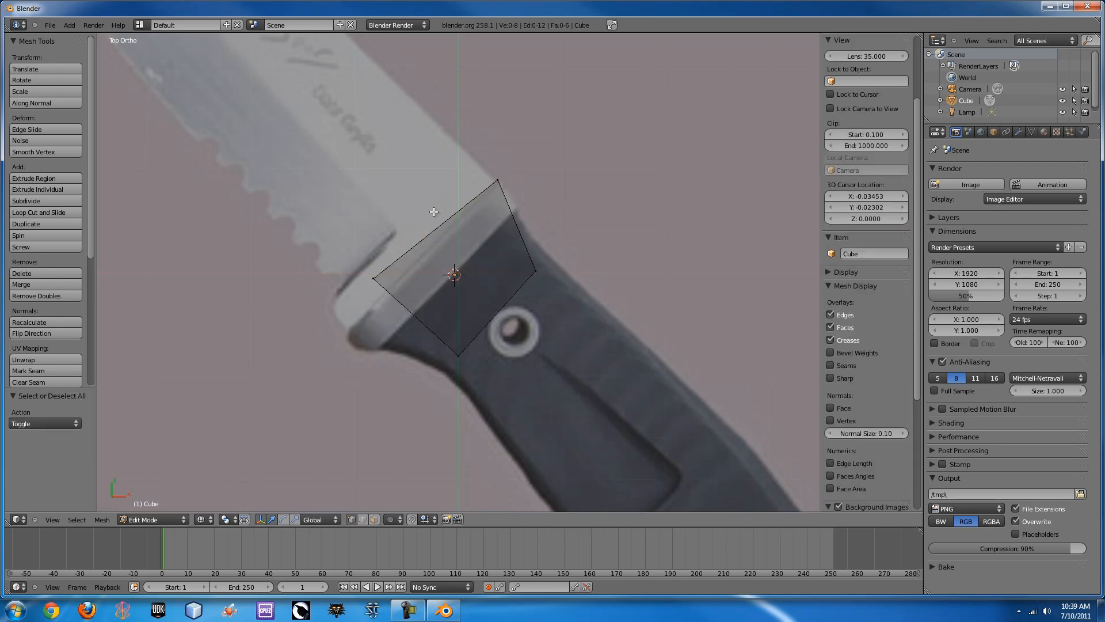
pyautogui.moveTo(369, 281)
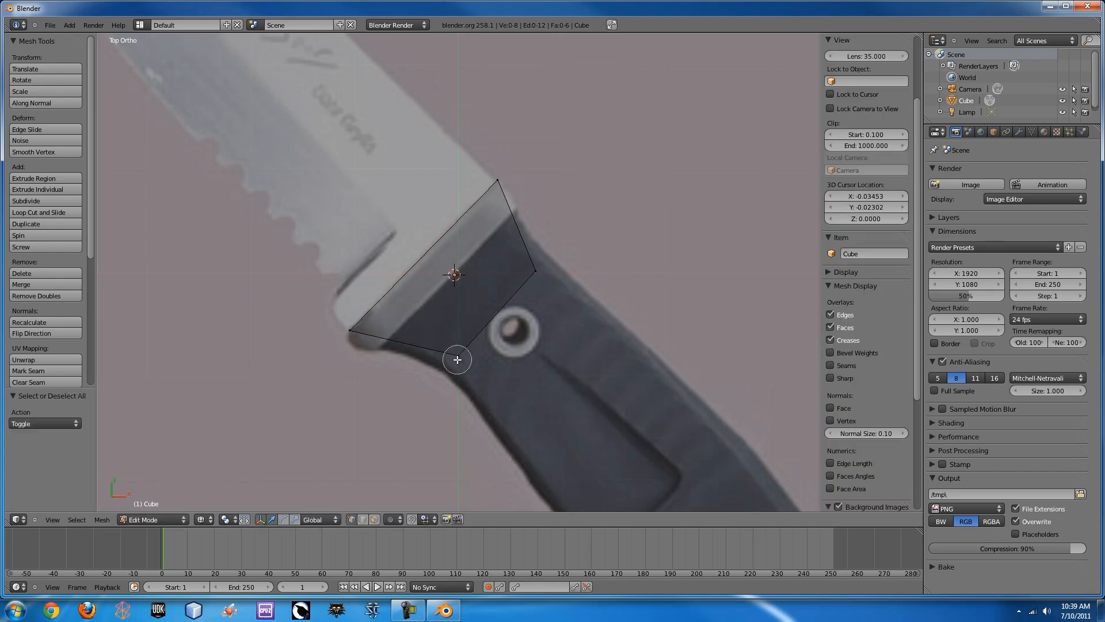
pyautogui.click(457, 356)
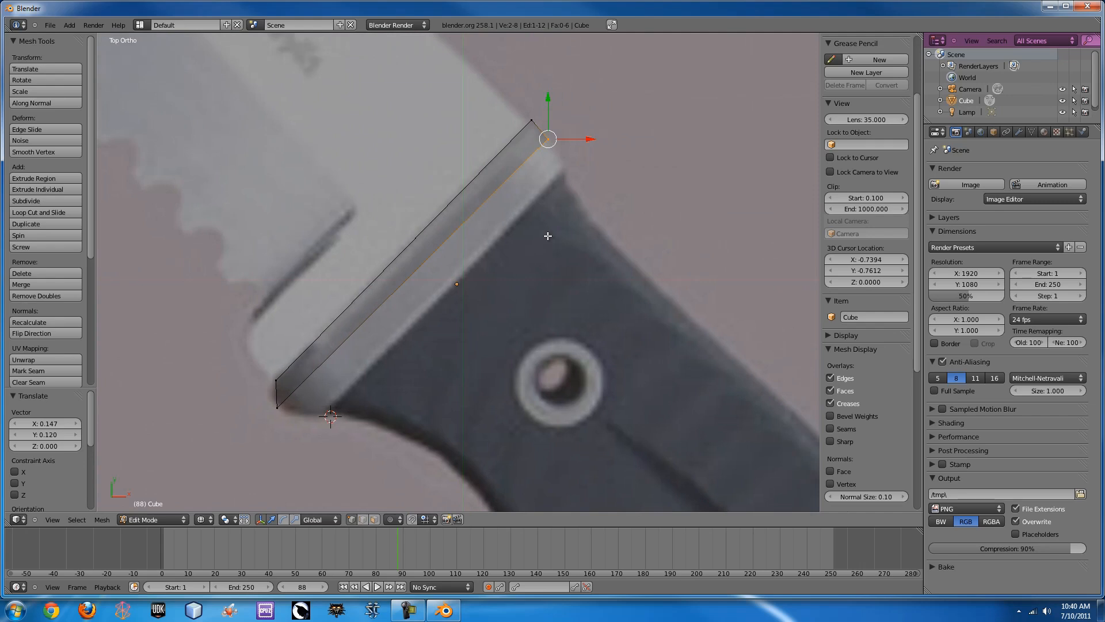
pyautogui.moveTo(365, 353)
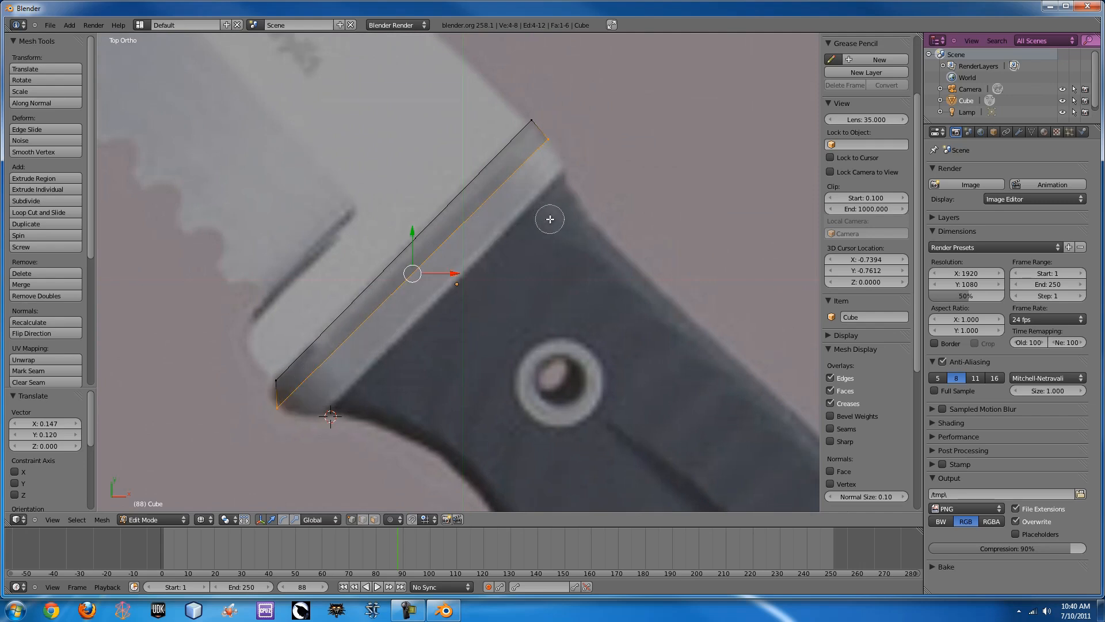
pyautogui.moveTo(460, 283)
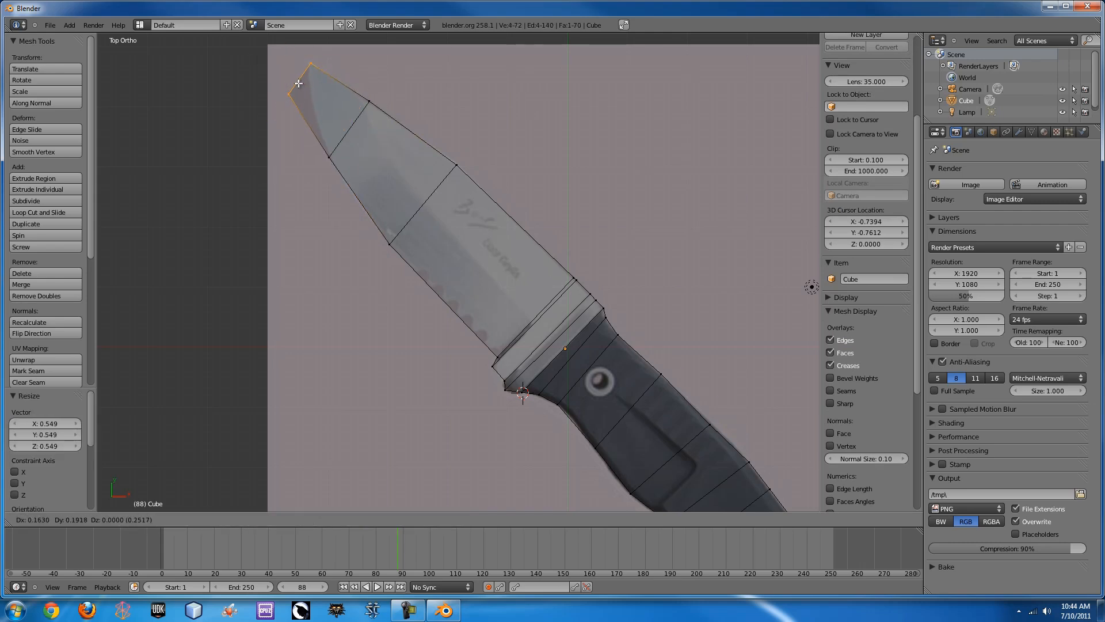
# - Finish tapering the extruded blade tip vertices to match the reference outline
pyautogui.press('a')
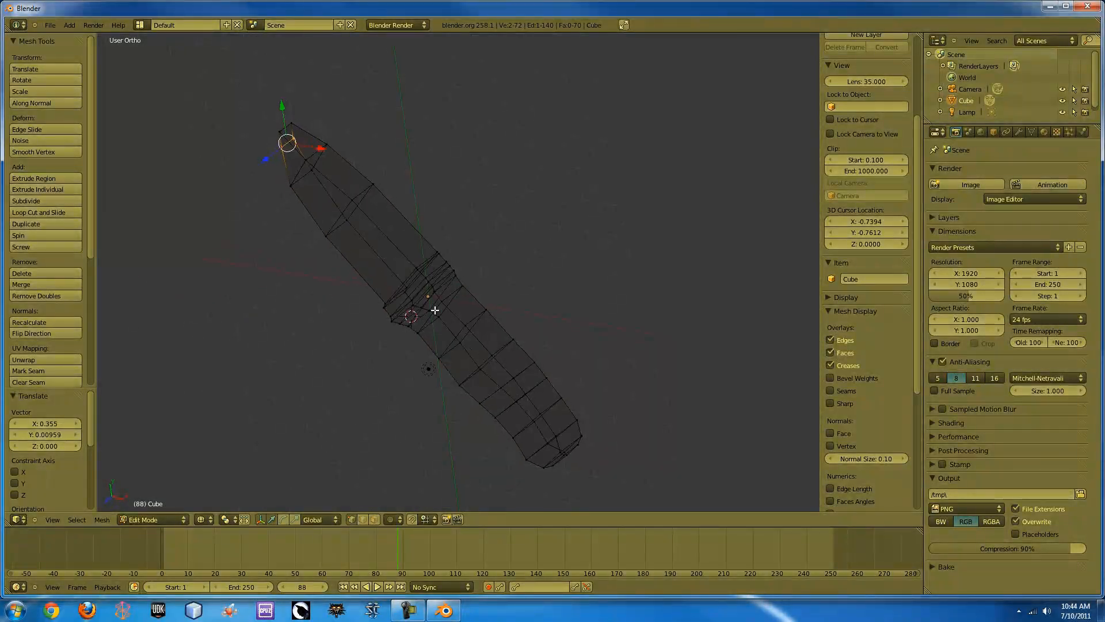
# - Select the blade vertices and scale them thinner along Z than the handle
pyautogui.click(595, 546)
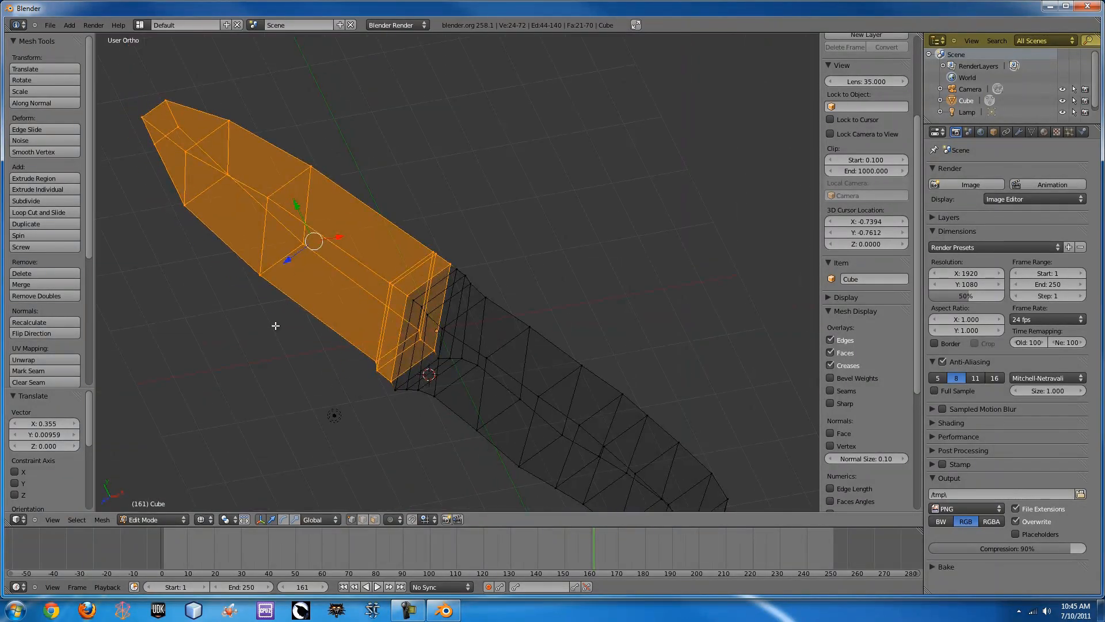
pyautogui.moveTo(308, 273)
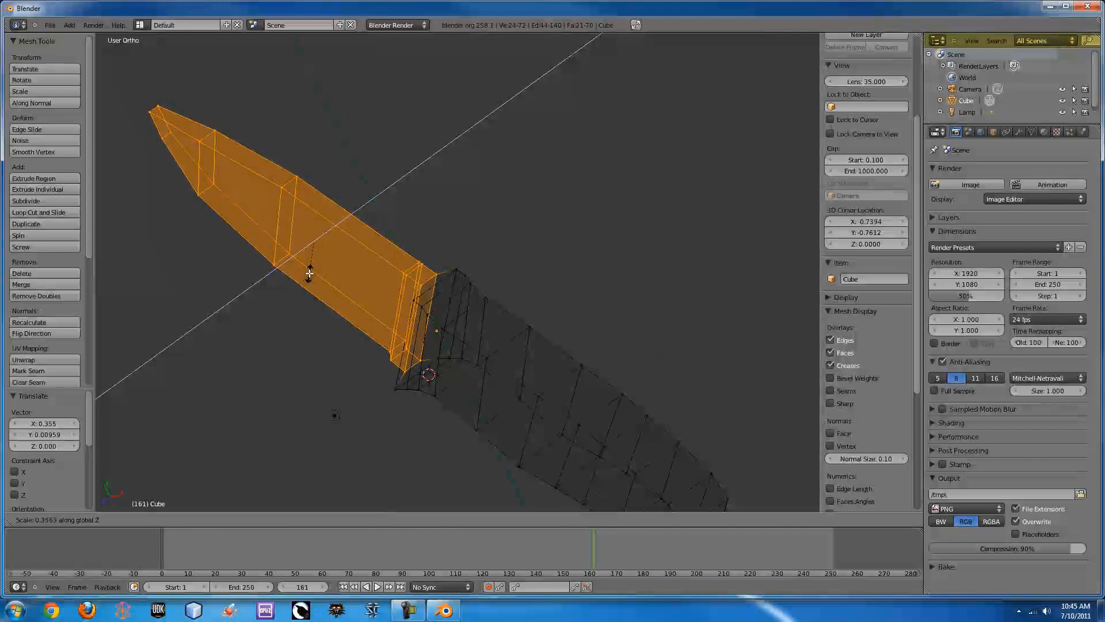
pyautogui.moveTo(311, 256)
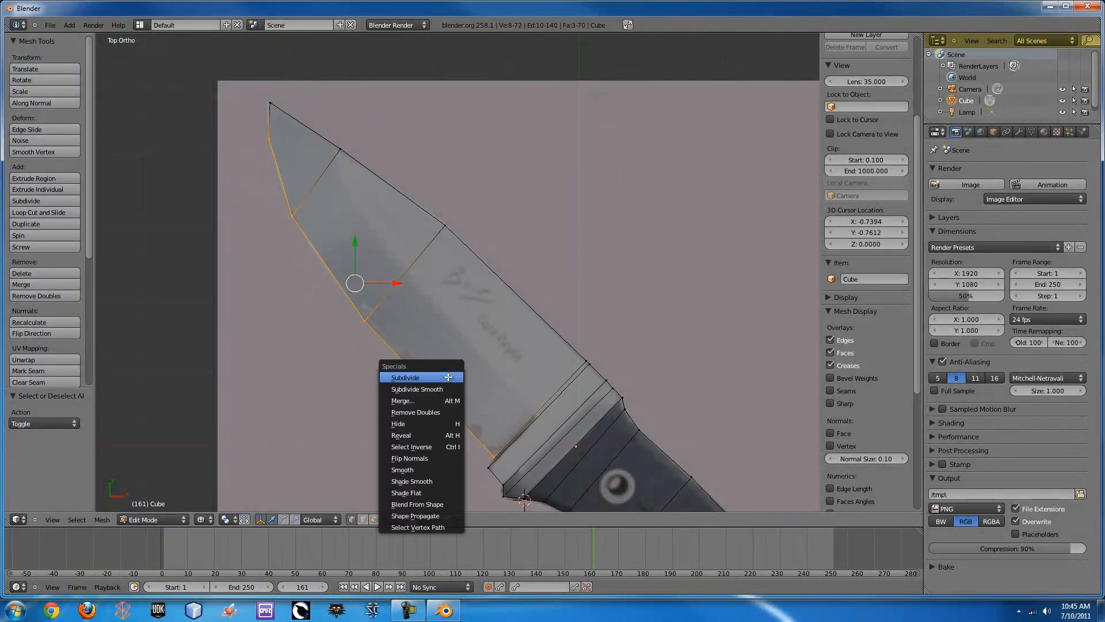
# - Subdivide the blade's cutting edge loop and squash it along Z to a sharp edge
pyautogui.click(405, 377)
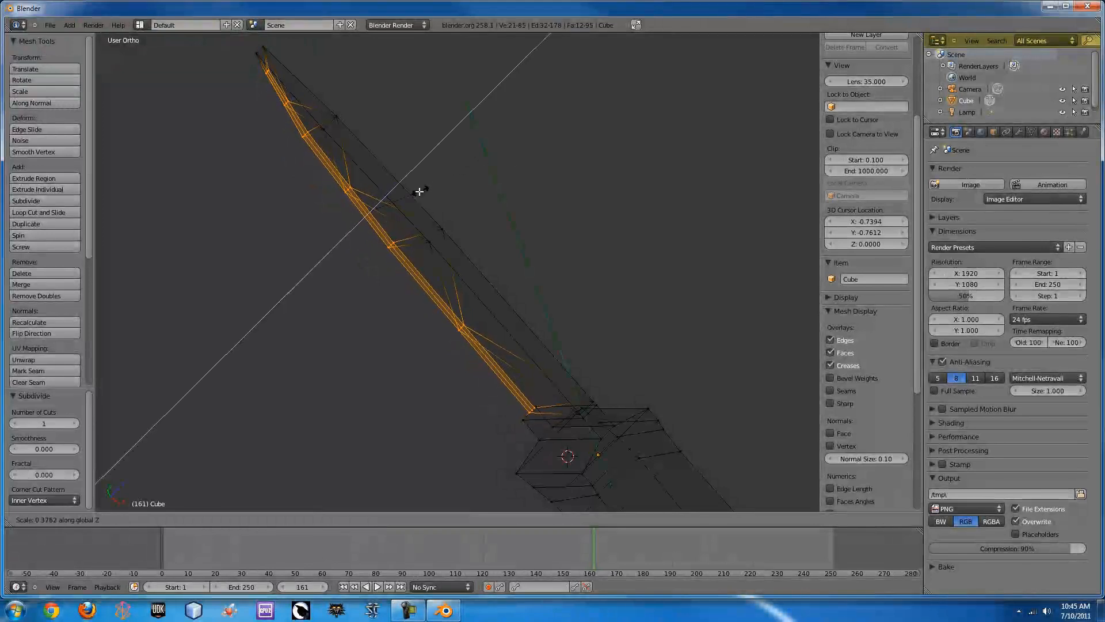
pyautogui.click(388, 204)
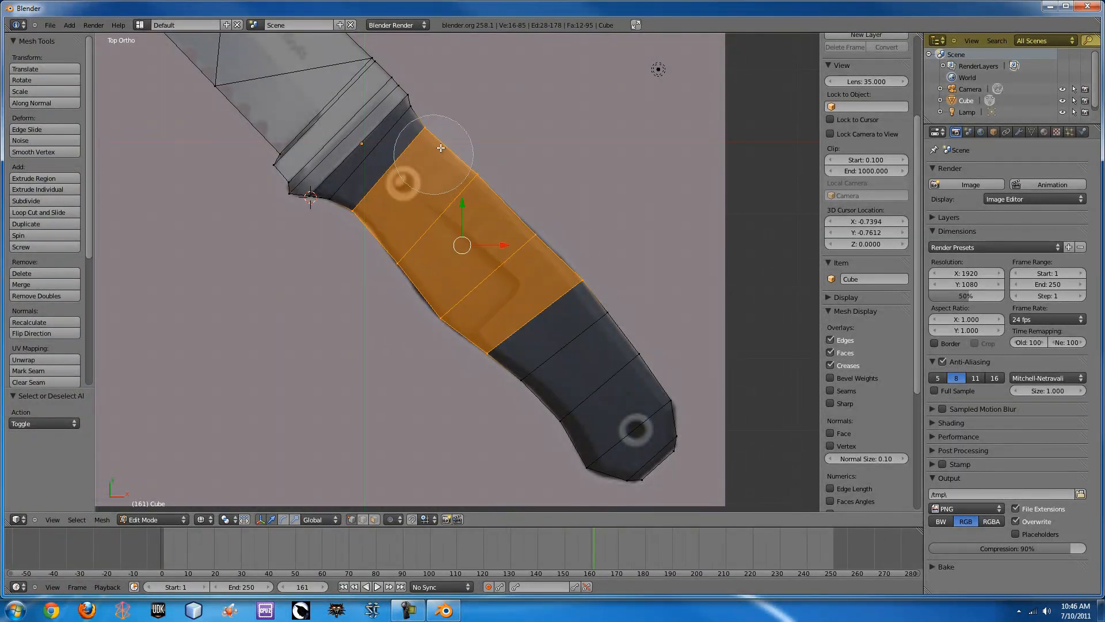
# - Subdivide the handle's middle faces and move side vertices inward along Z for indentations
pyautogui.click(26, 200)
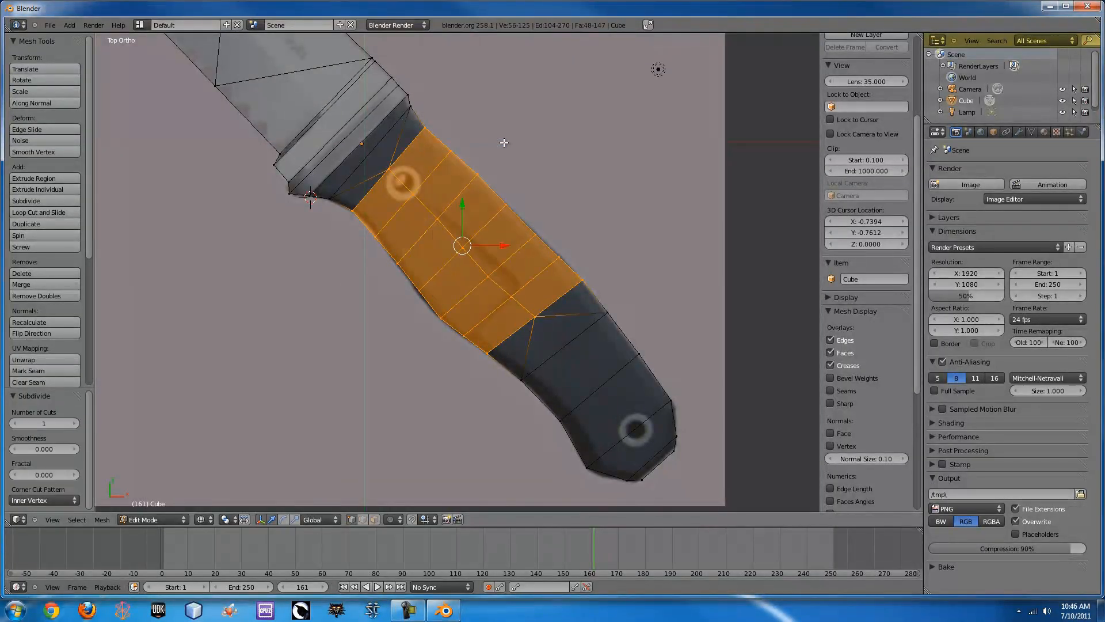
pyautogui.press('a')
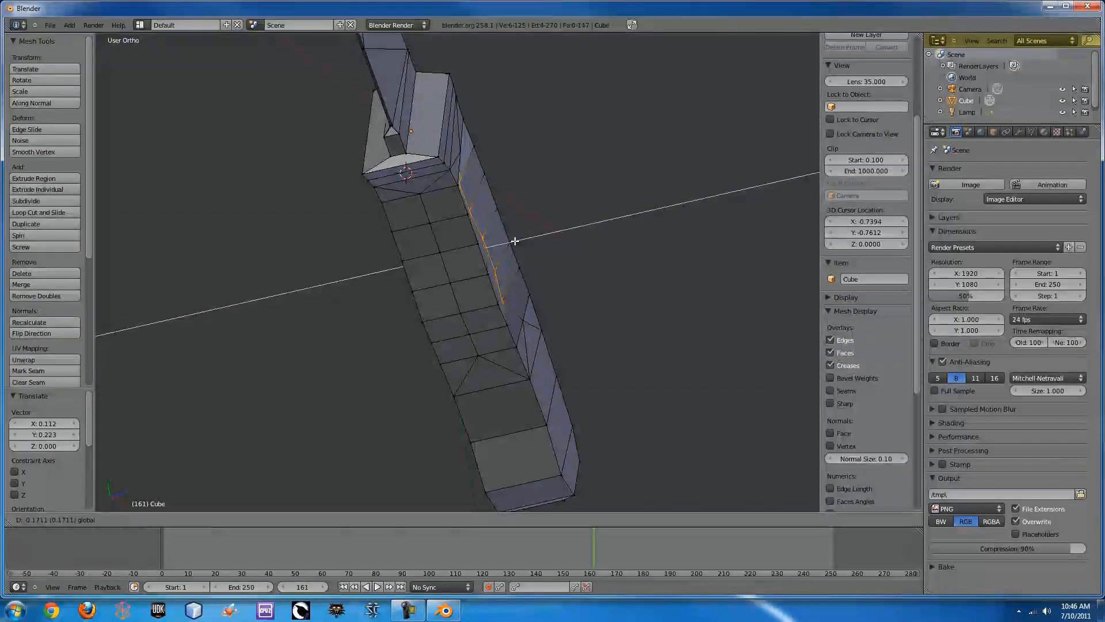
pyautogui.press('z')
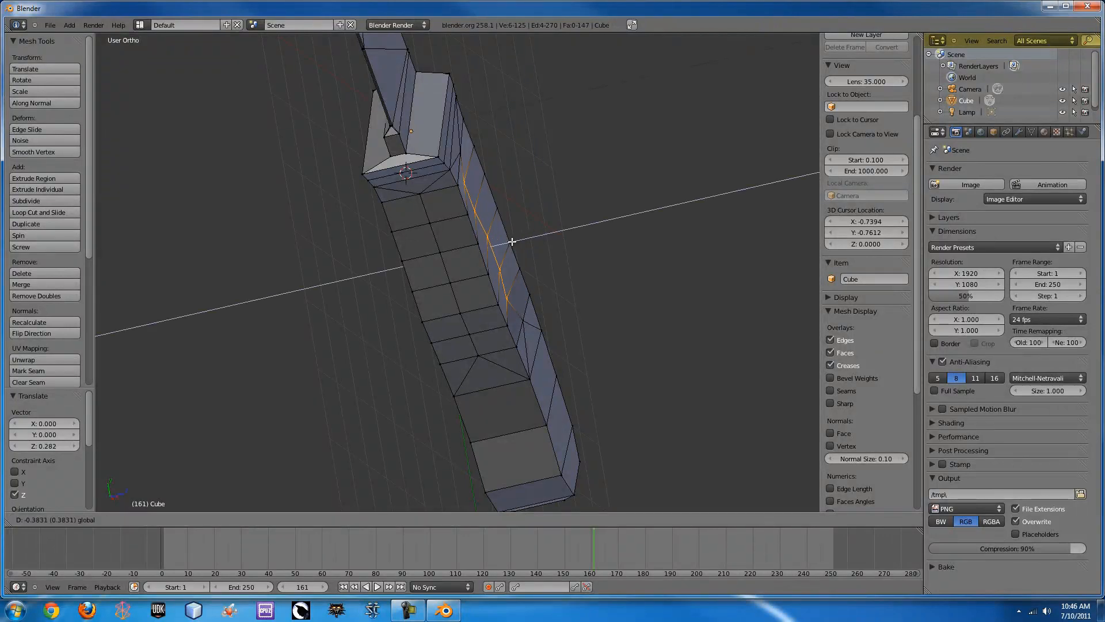